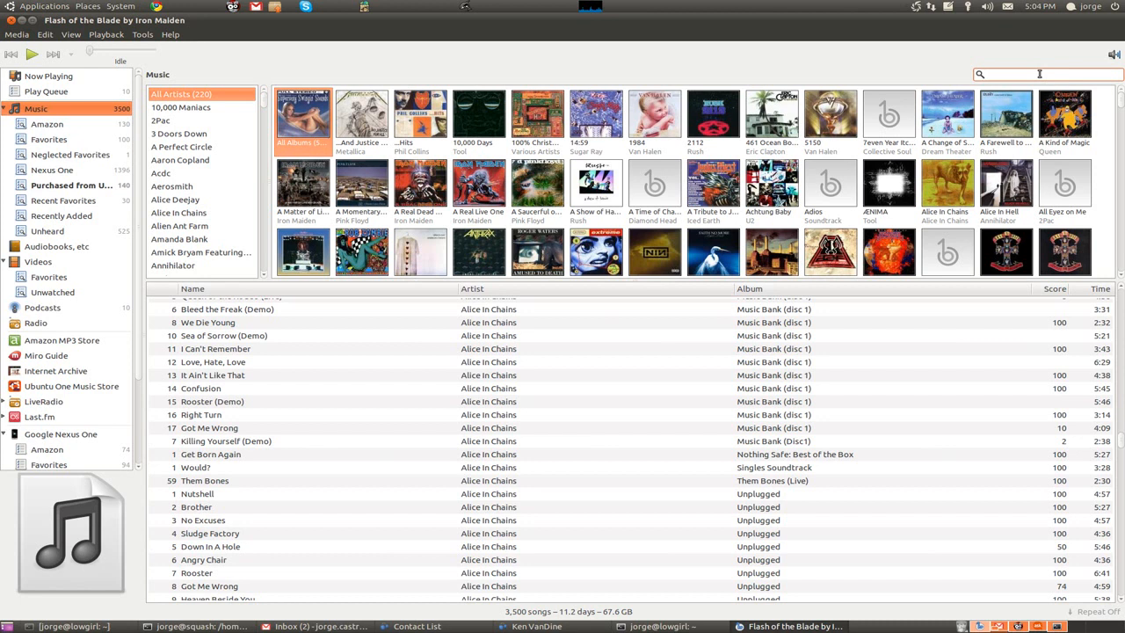
Step: Search the library for '515' and filter to Van Halen's 5150 album
type("5150")
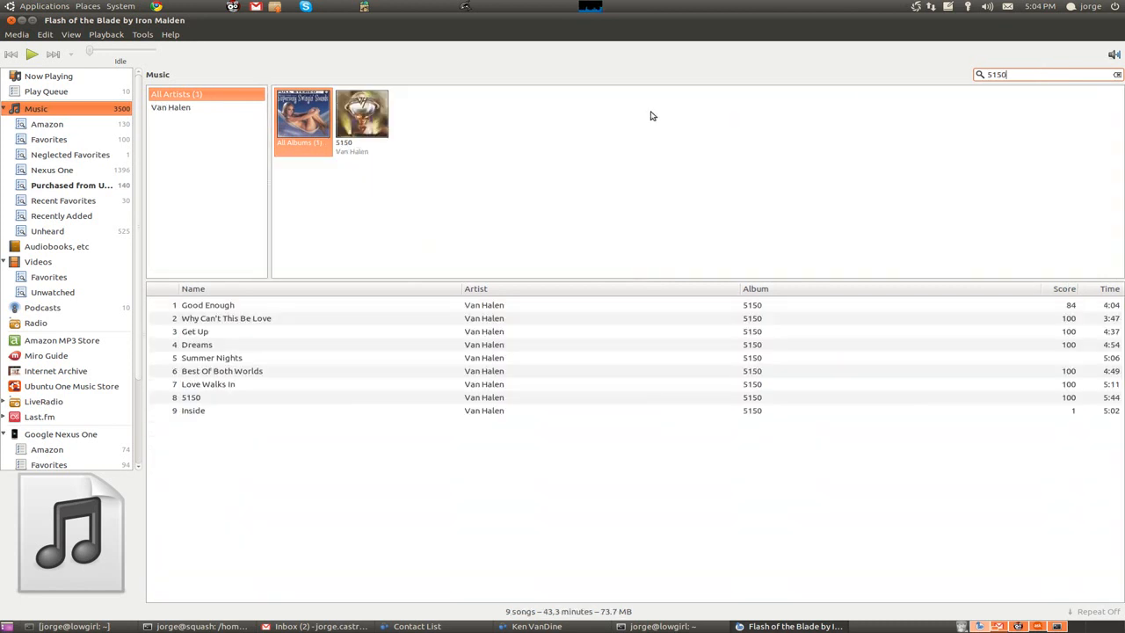
left_click(361, 113)
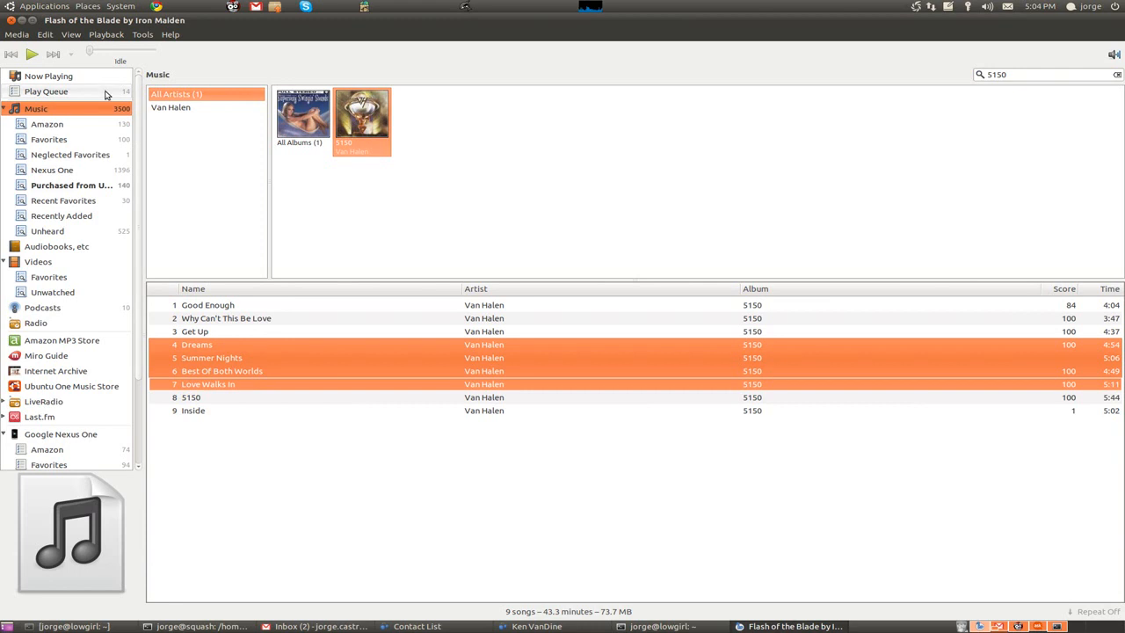
Step: Show the play queue and start playing Van Halen's Dreams from it
left_click(46, 91)
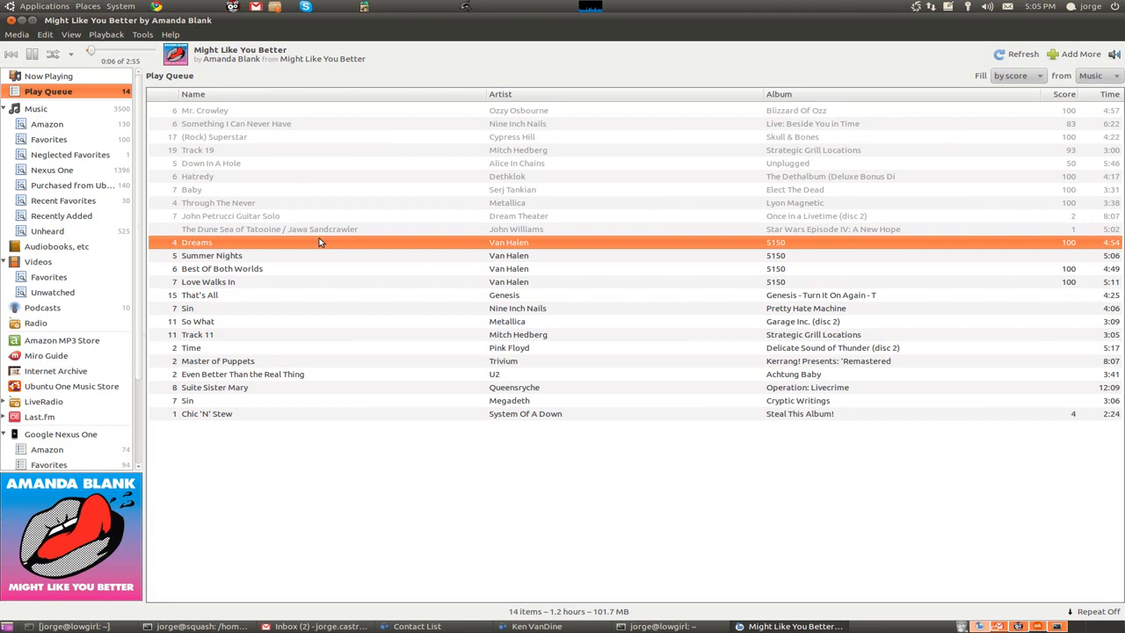
double_click(197, 242)
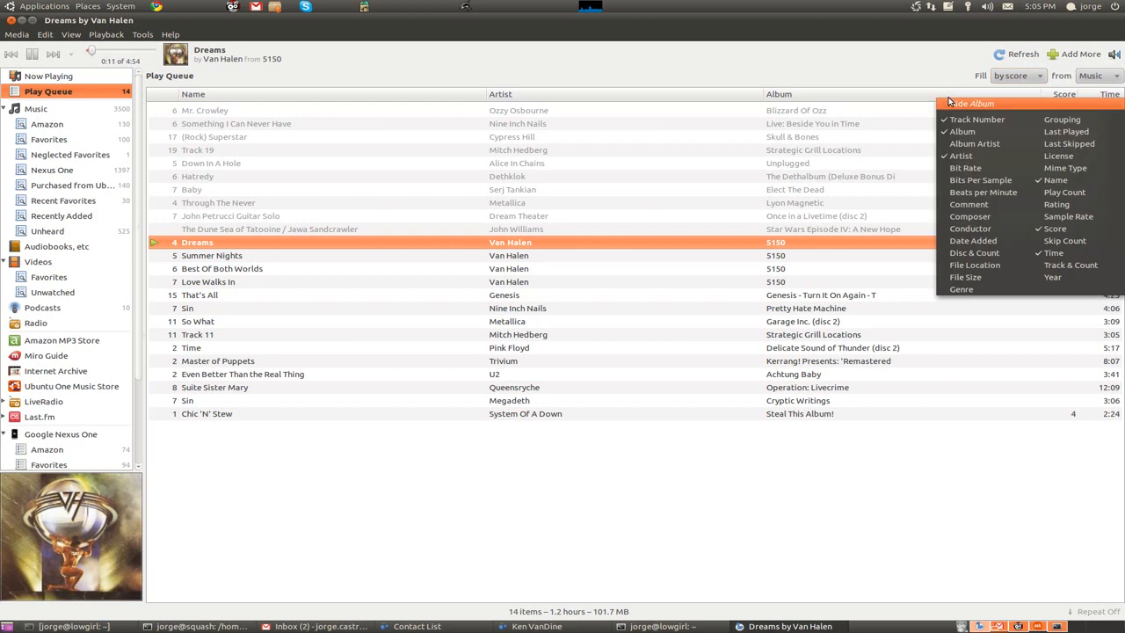
Step: Add a Rating column to the queue and rate The Dune Sea of Tatooine three stars
left_click(1056, 204)
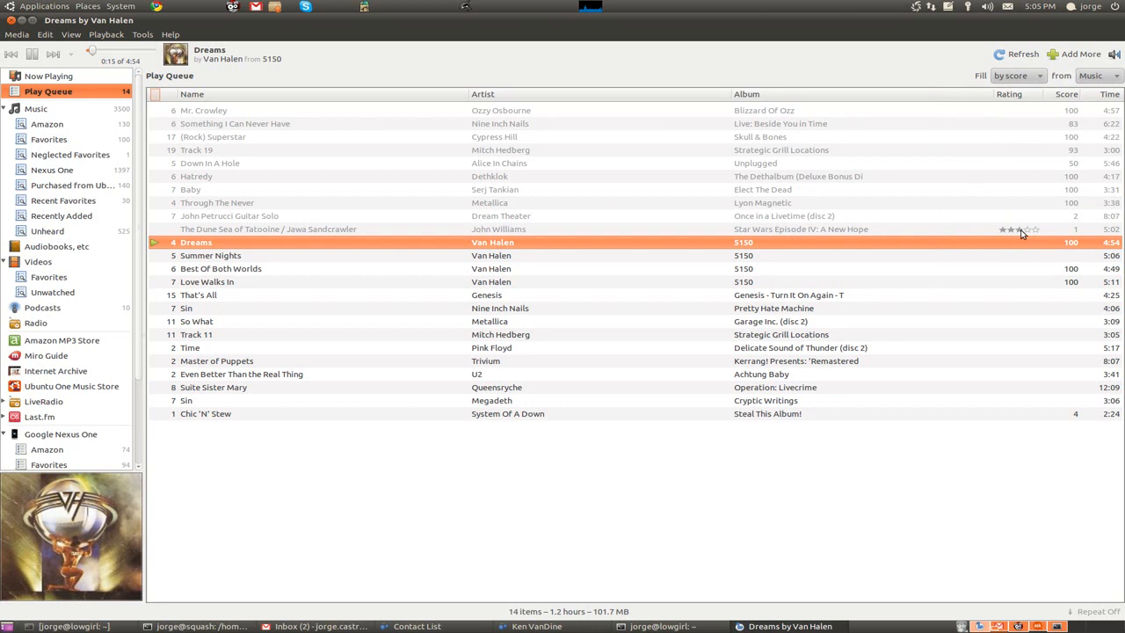
left_click(1018, 228)
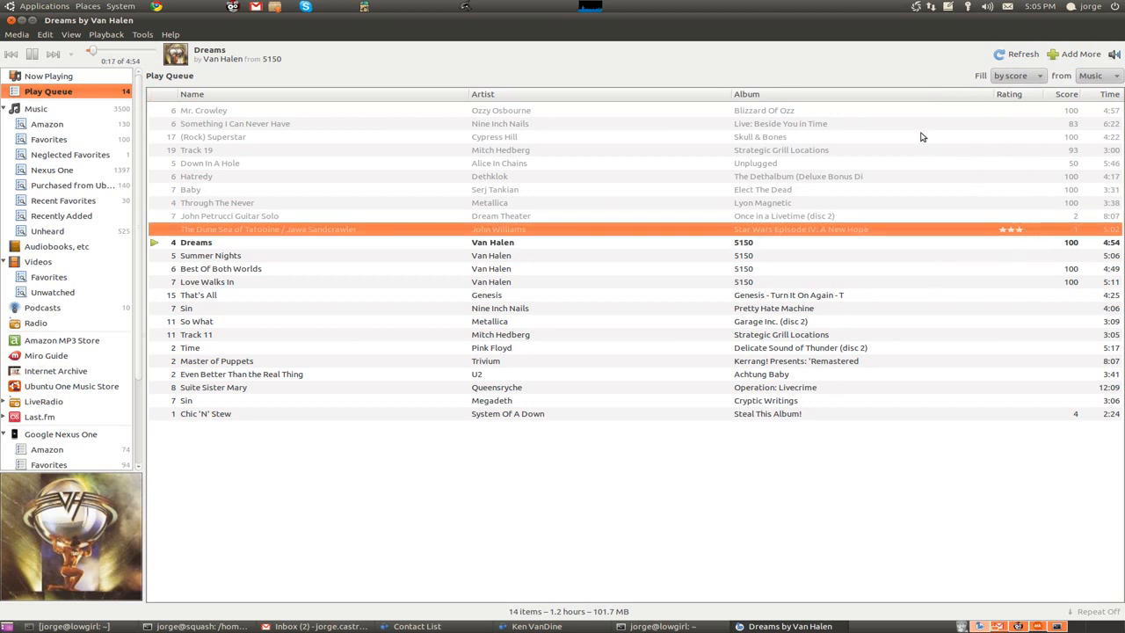
mouse_move(906, 299)
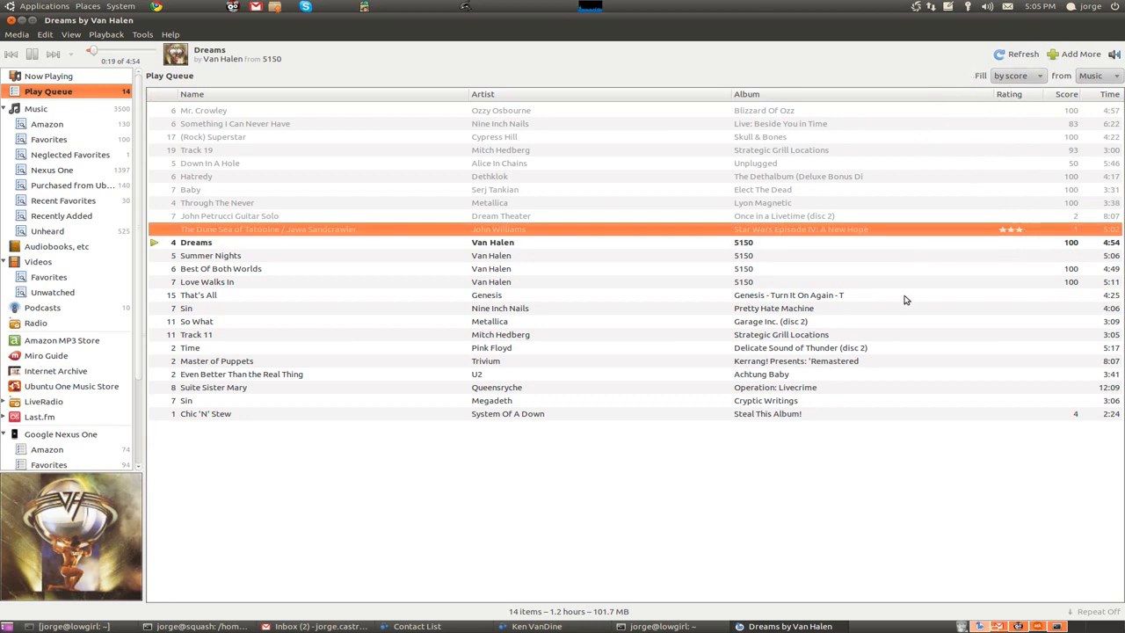
mouse_move(761, 436)
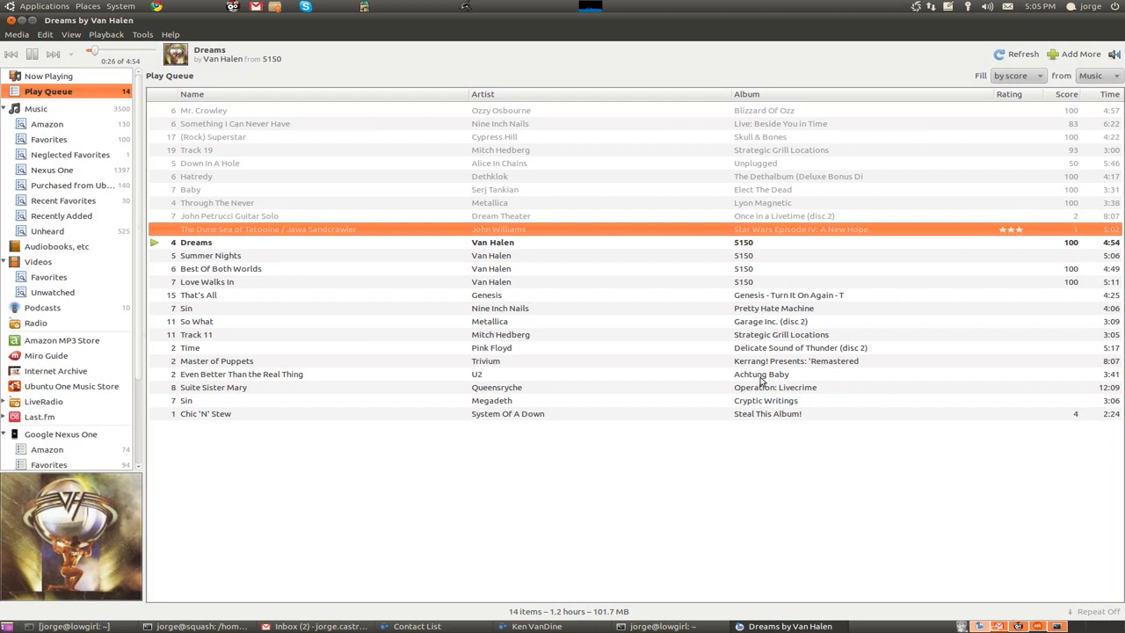
mouse_move(984, 126)
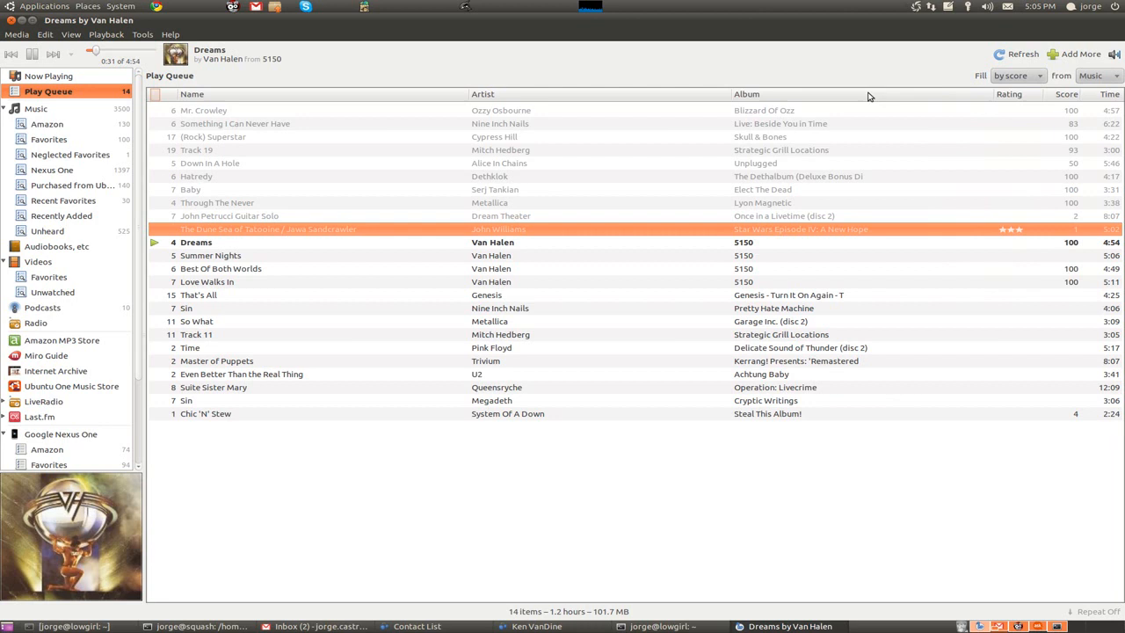
mouse_move(713, 238)
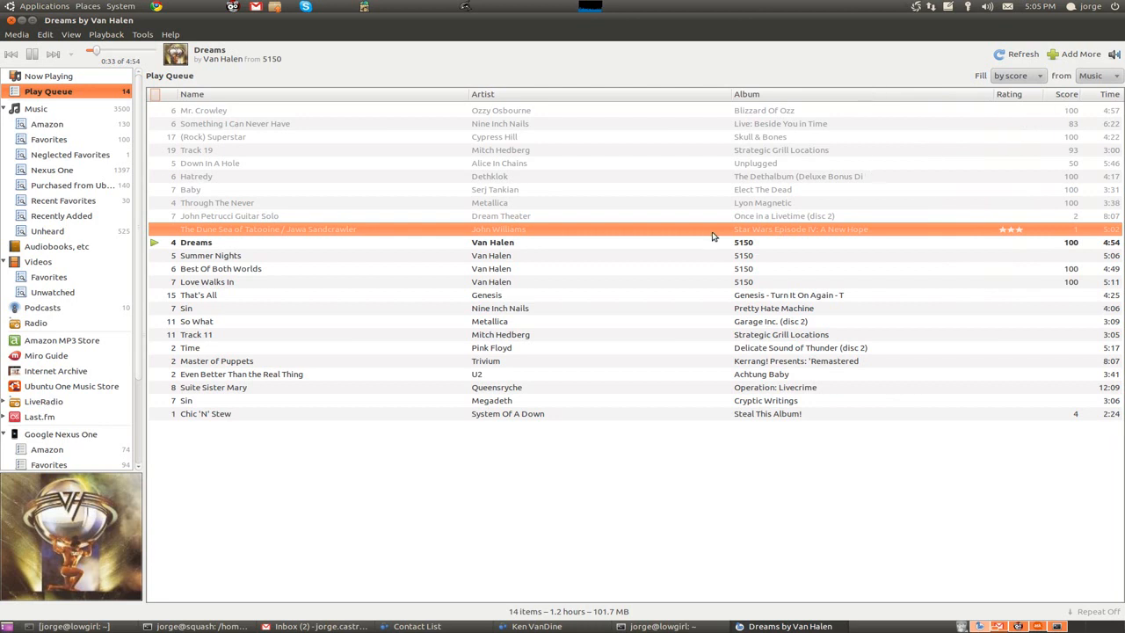
Step: Play The Dune Sea of Tatooine, then Dreams, then Summer Nights from the queue
double_click(268, 228)
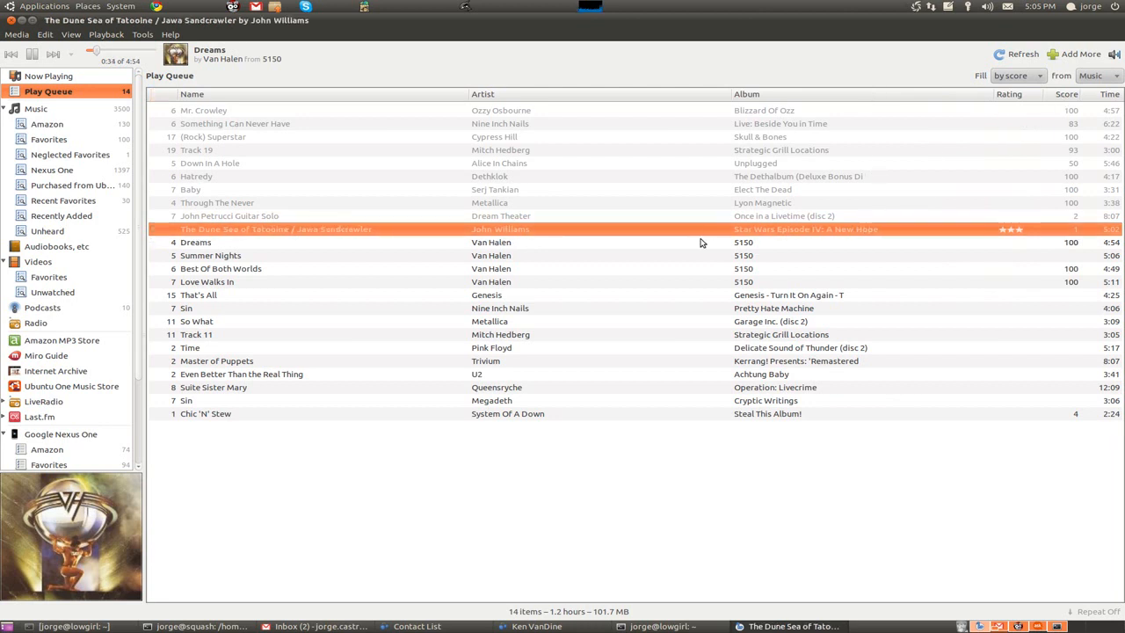
double_click(276, 228)
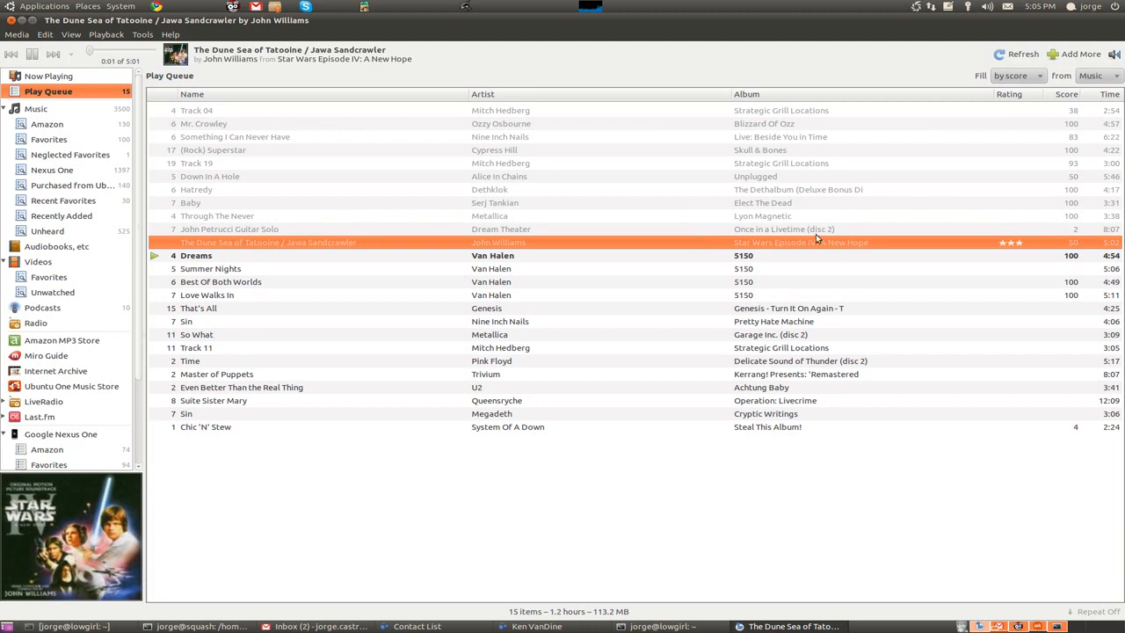
double_click(196, 255)
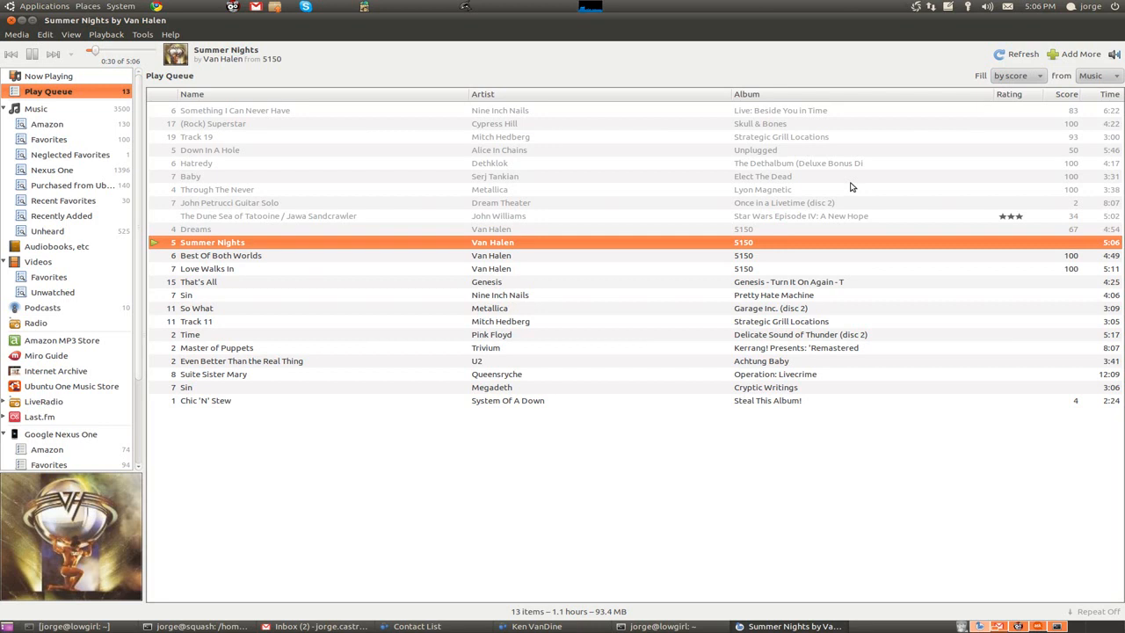
mouse_move(514, 145)
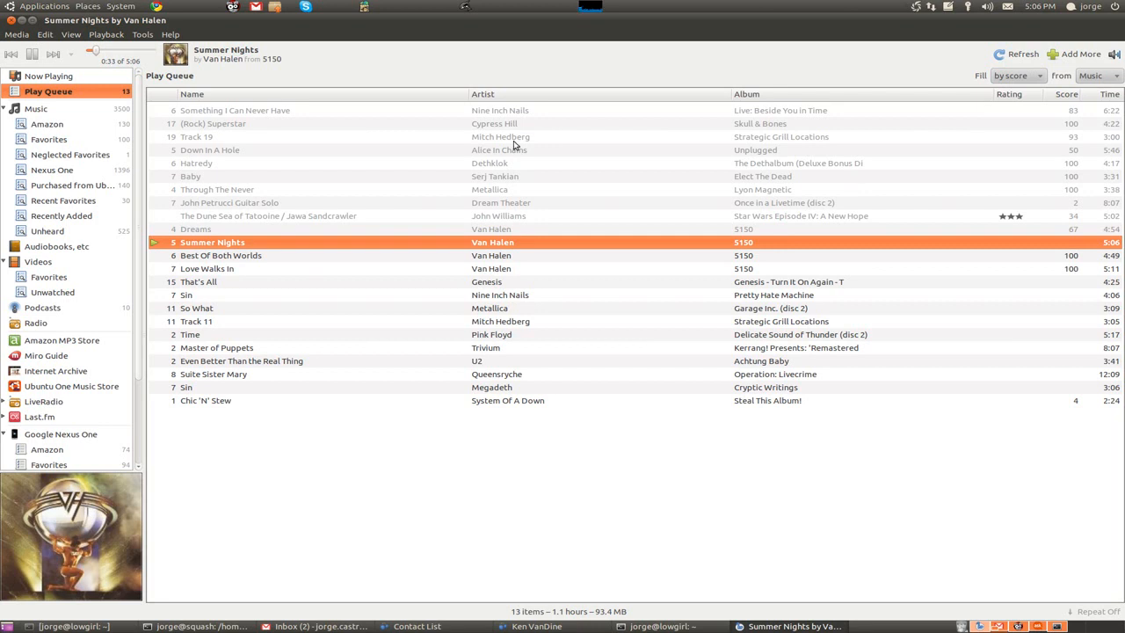
mouse_move(387, 150)
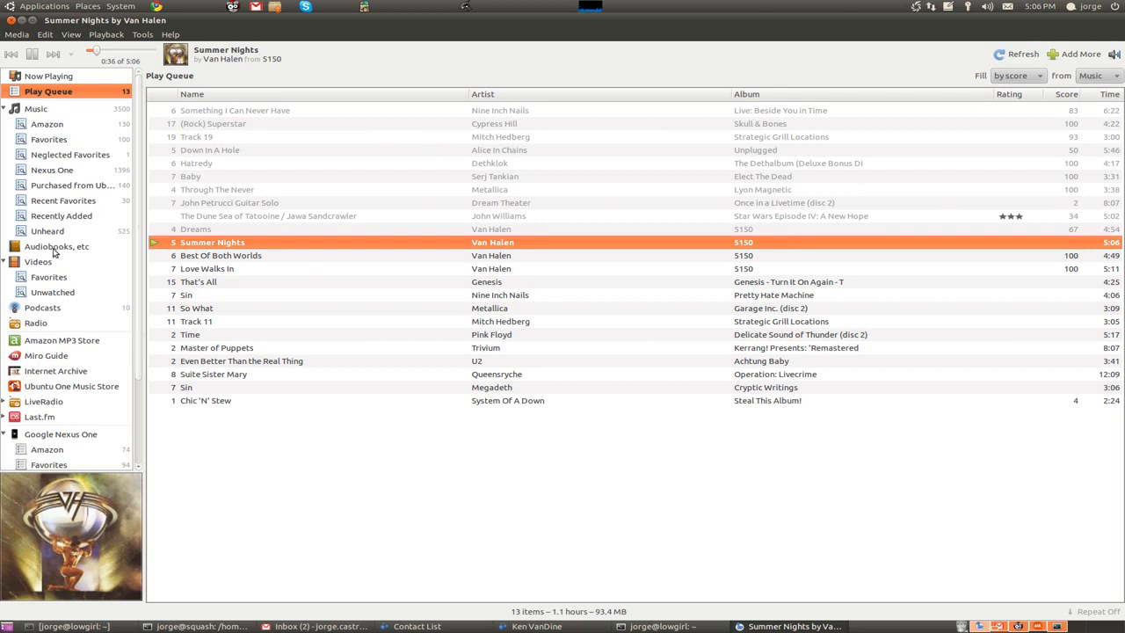
Step: Browse the Favorites smart playlist of 100 songs scoring 80+, and the Amazon playlist
left_click(49, 139)
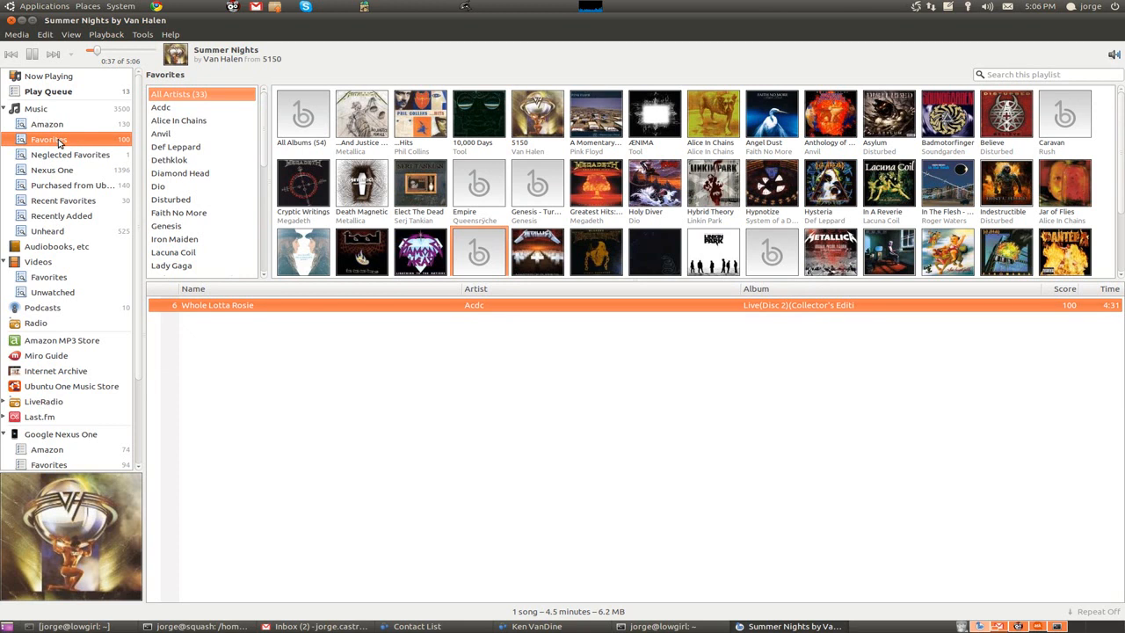
right_click(48, 140)
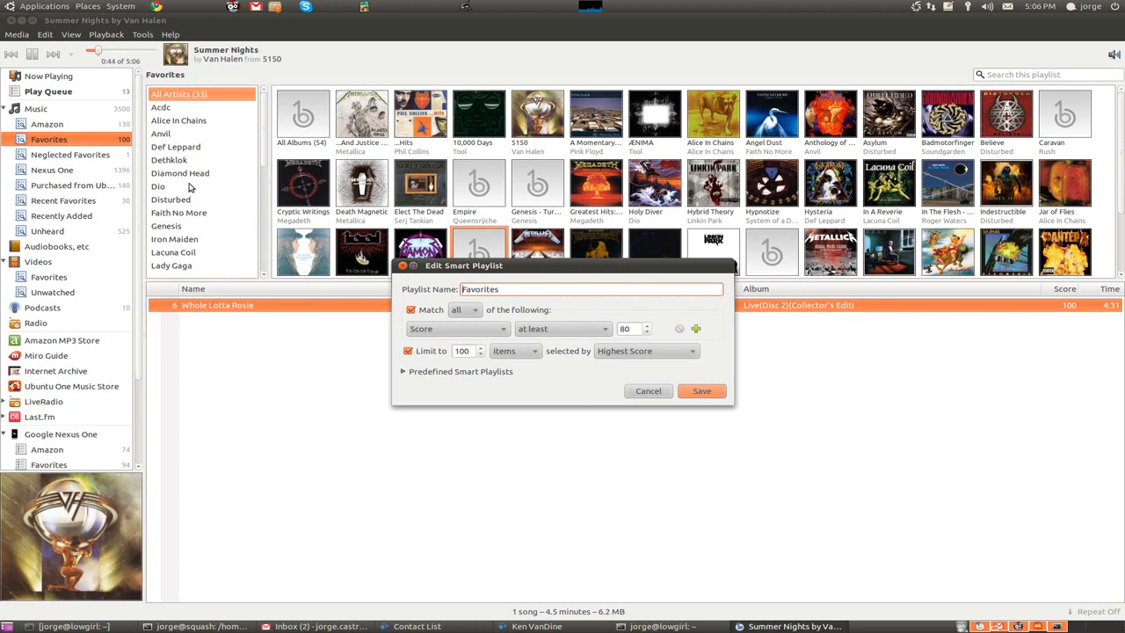
mouse_move(467, 317)
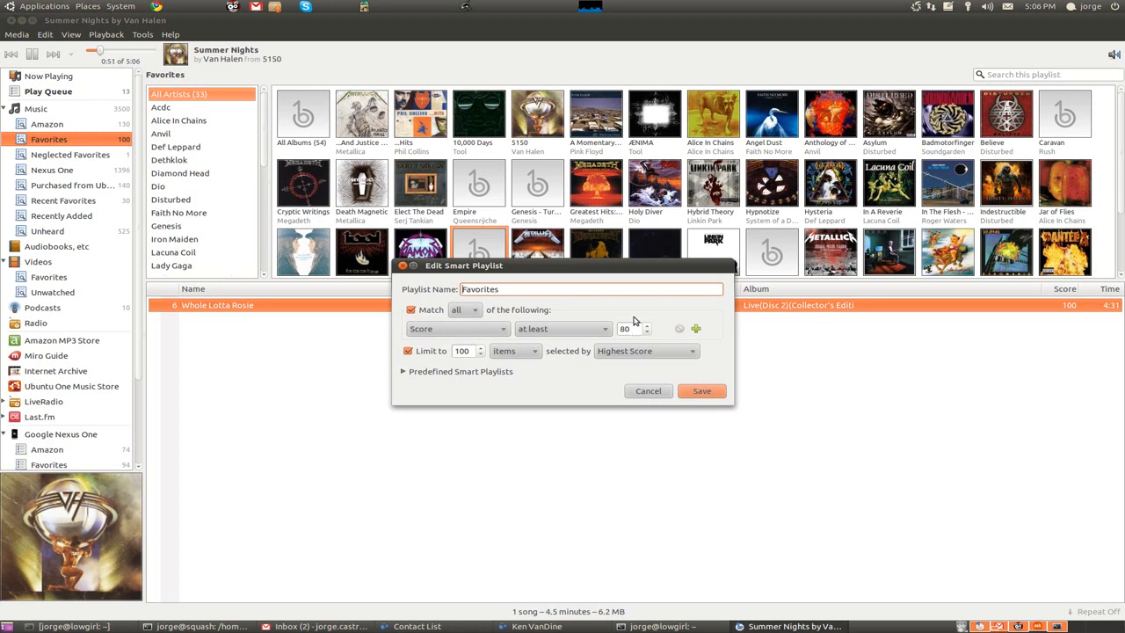
mouse_move(492, 354)
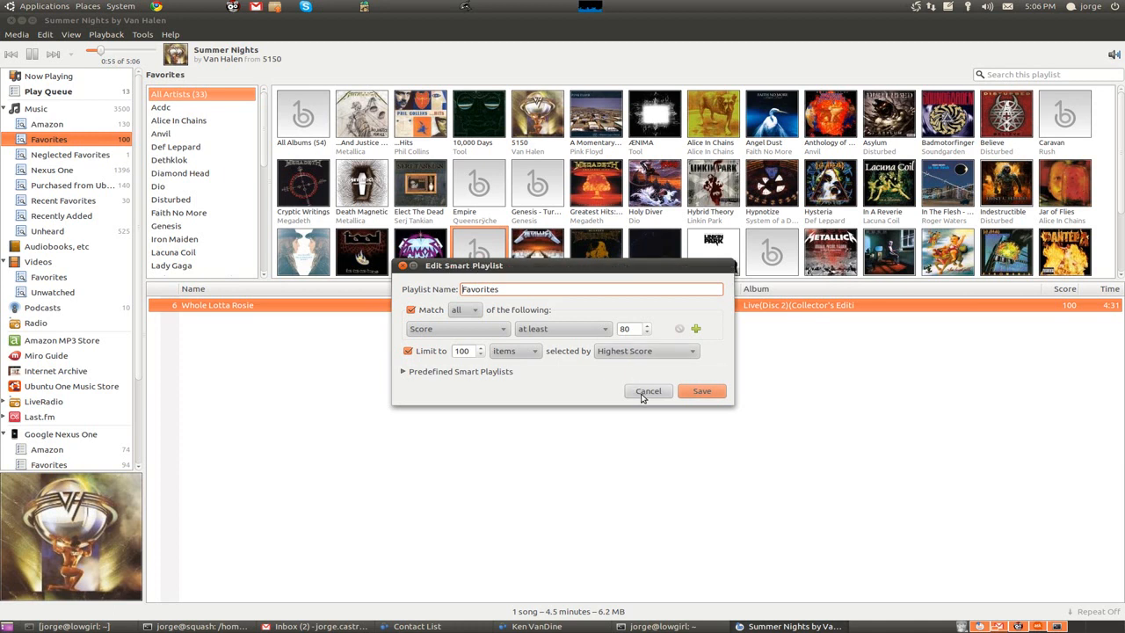
left_click(647, 391)
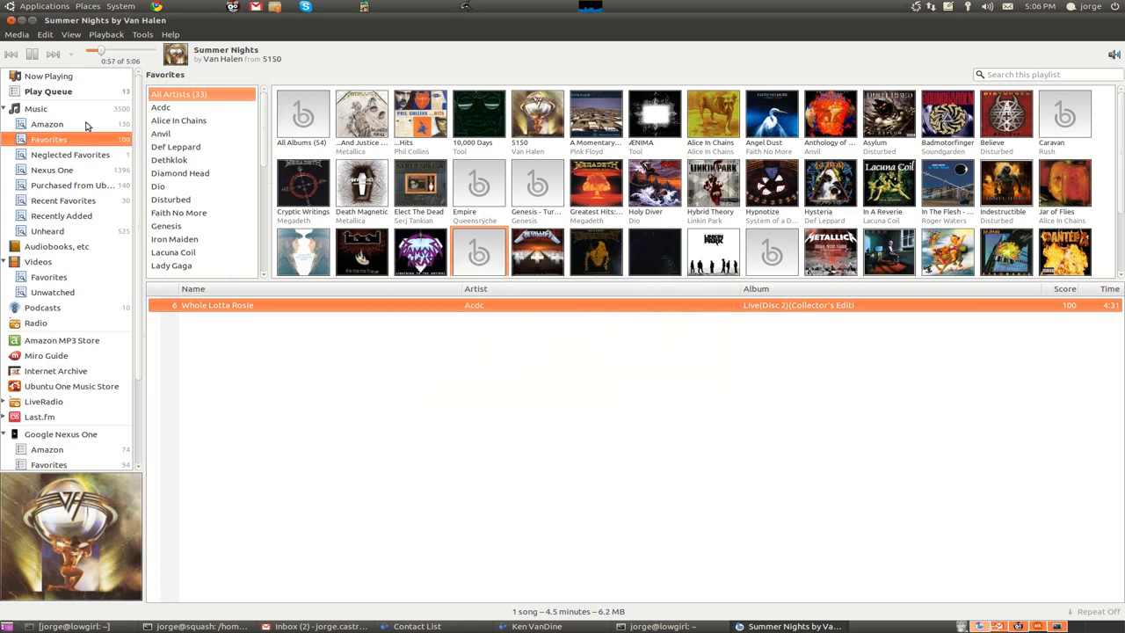
left_click(47, 123)
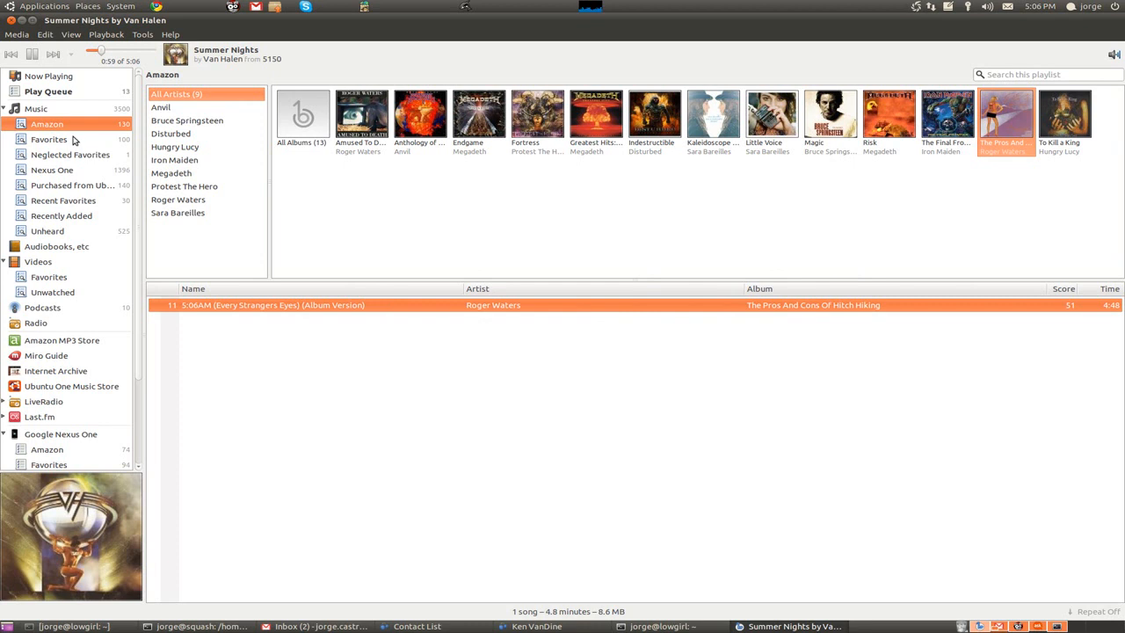
left_click(48, 139)
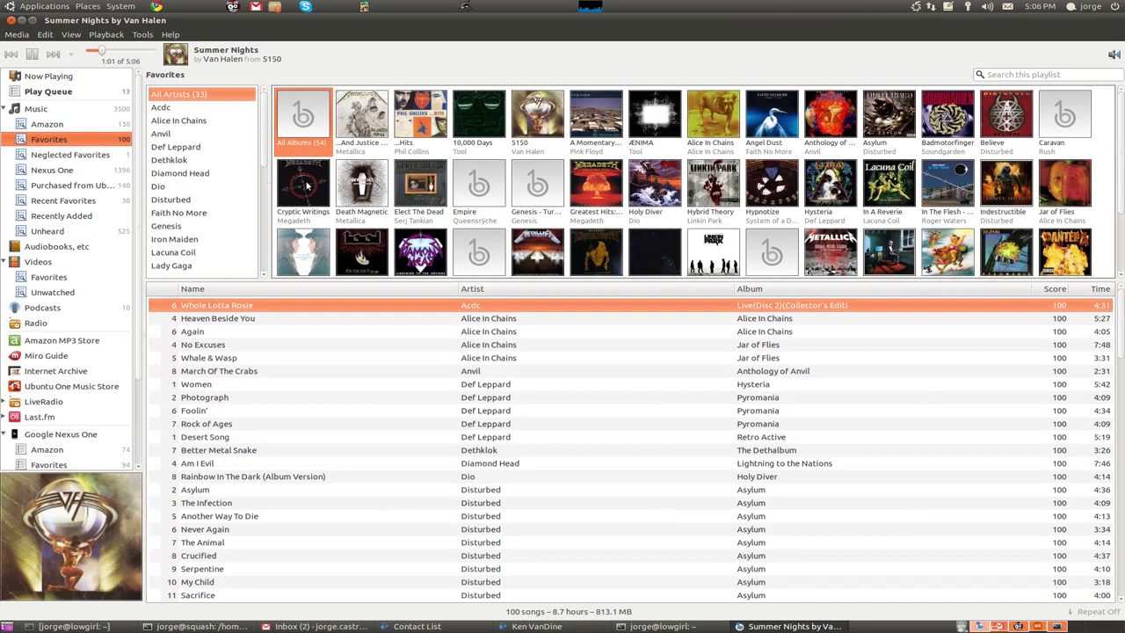
scroll("down", 3)
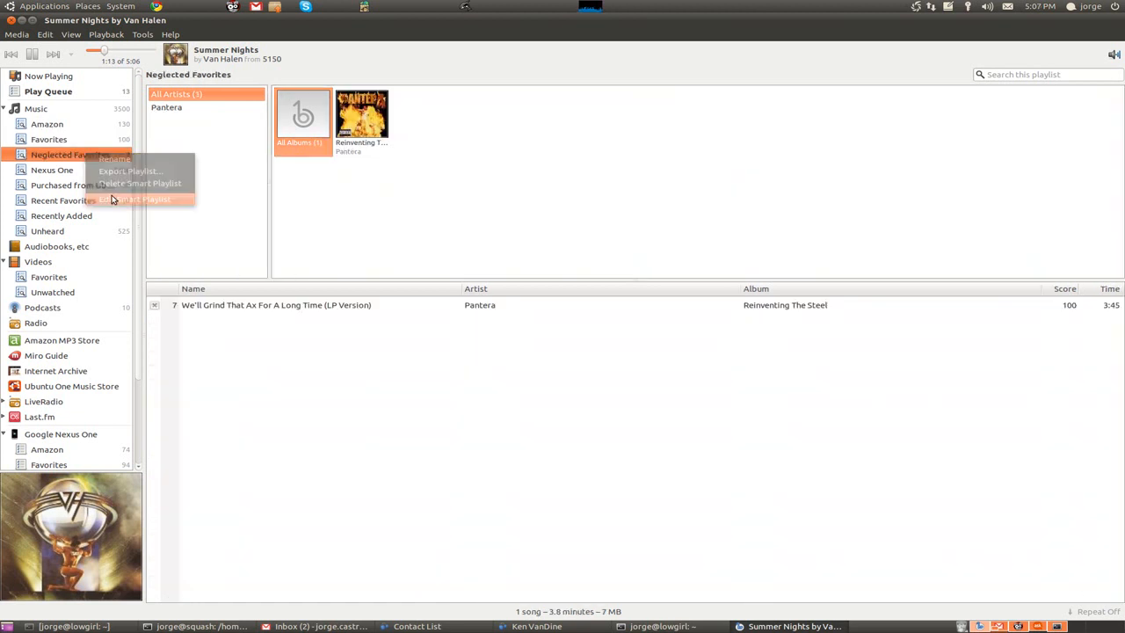
left_click(136, 199)
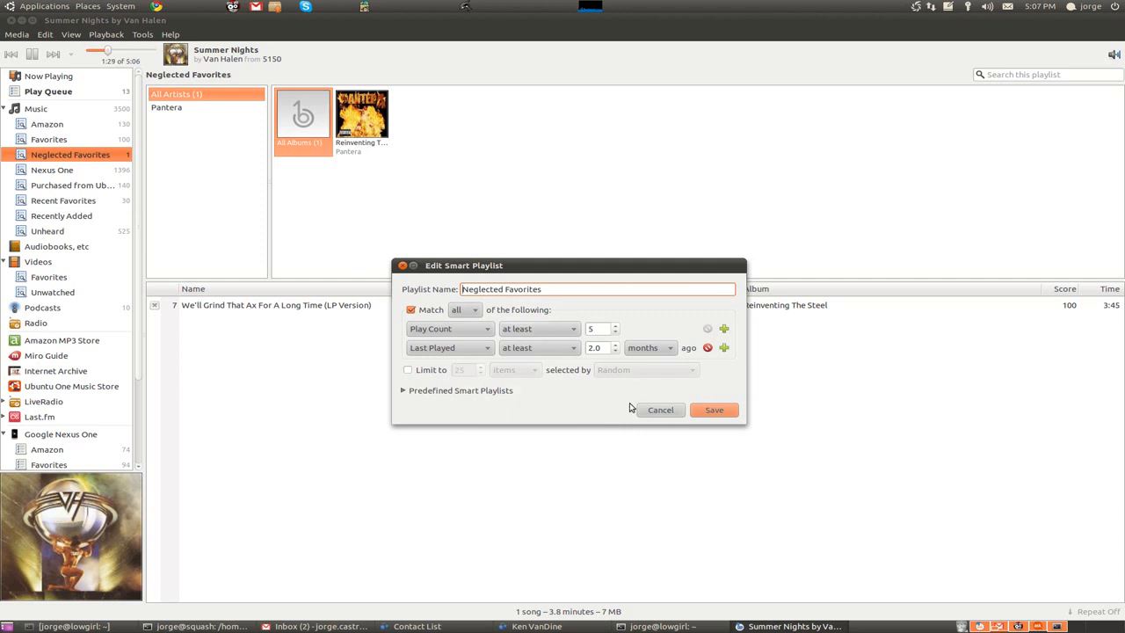
left_click(659, 409)
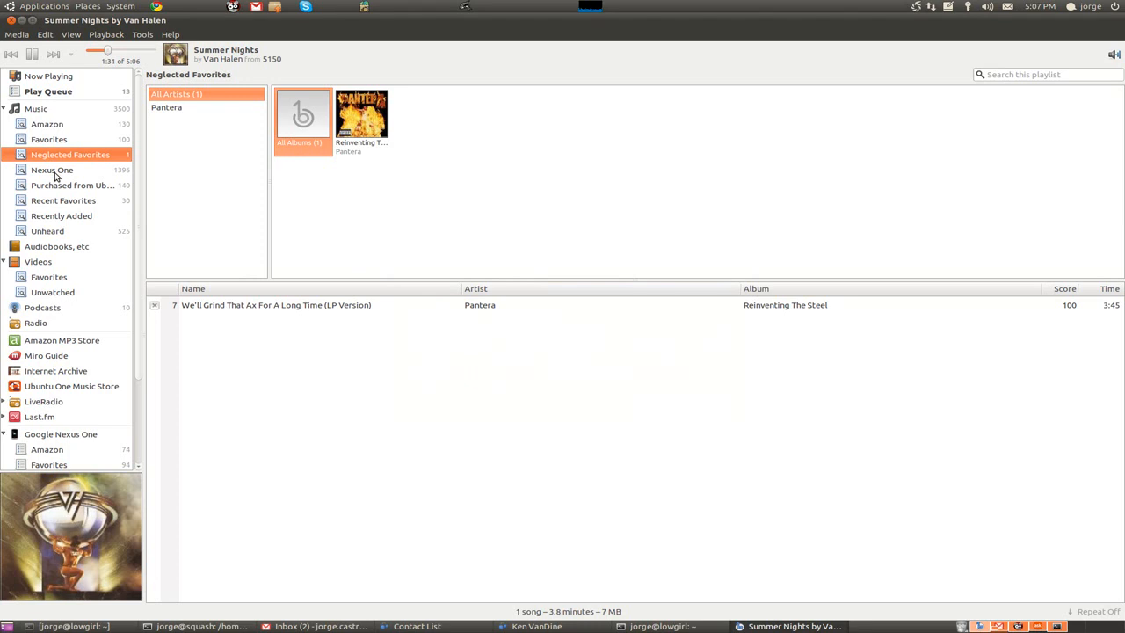
Step: View the 1,396-song Nexus One playlist, then review Google Nexus One sync choices unchanged
right_click(52, 169)
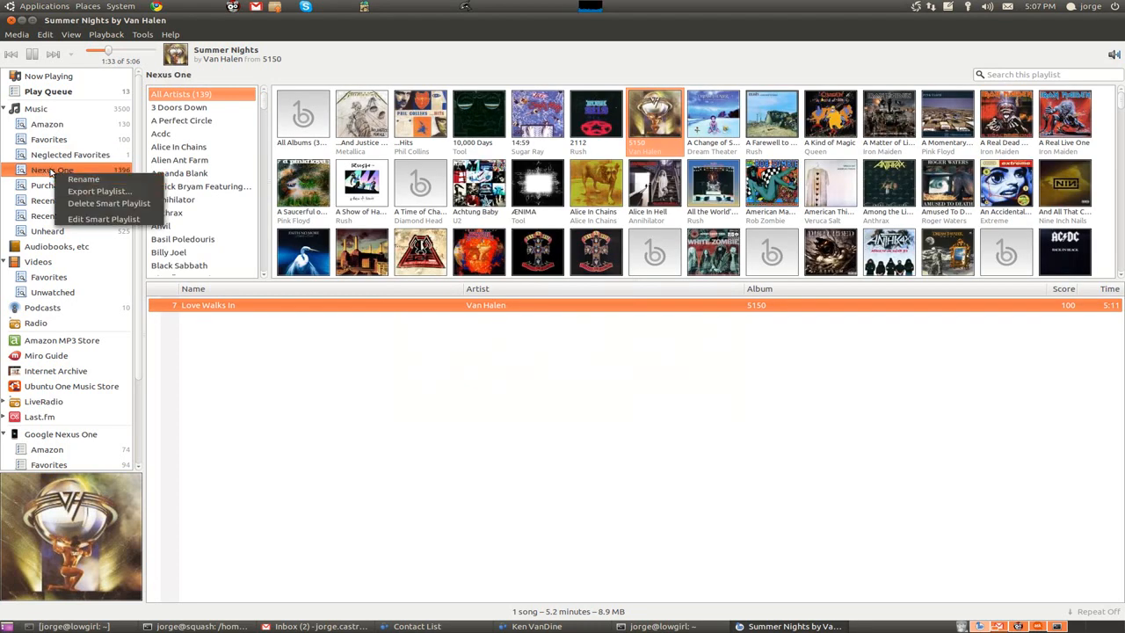
left_click(301, 119)
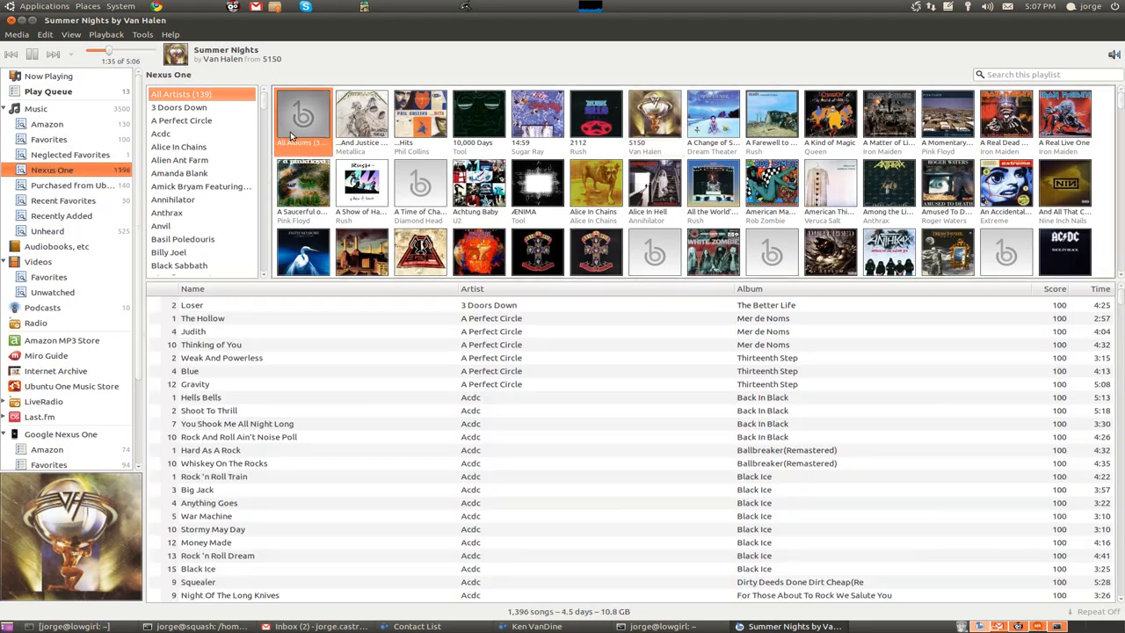
right_click(51, 169)
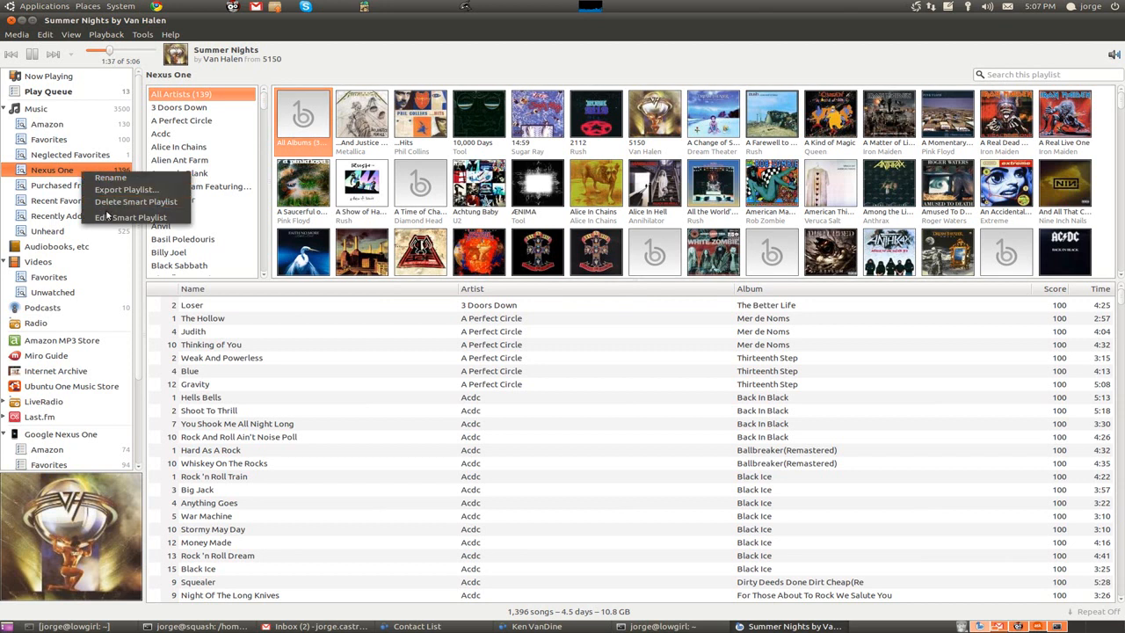
left_click(135, 217)
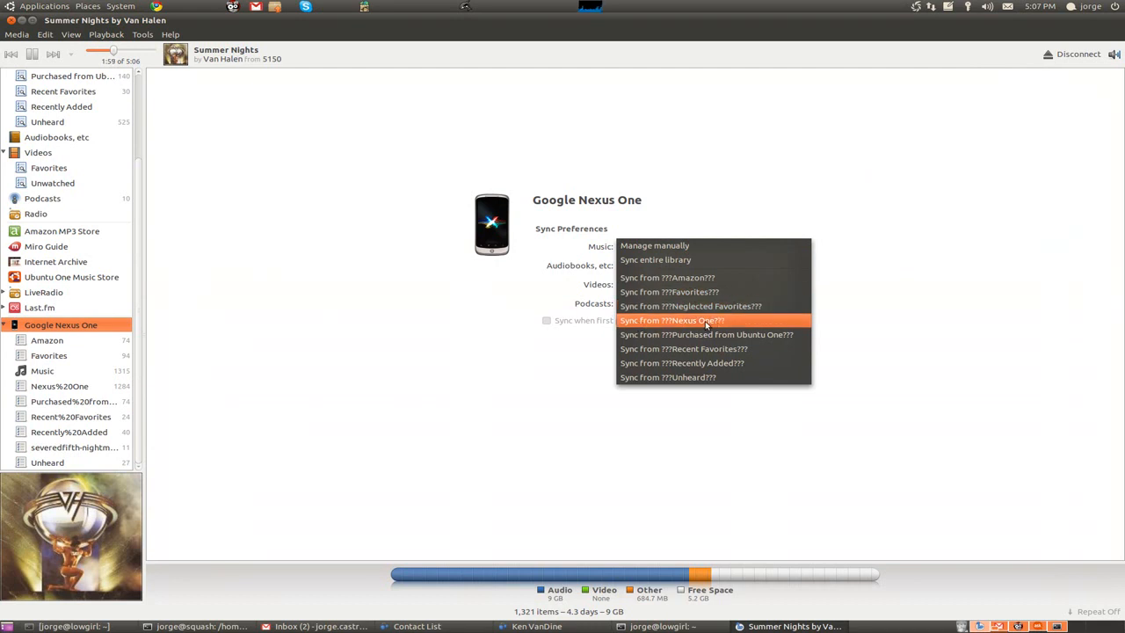
mouse_move(714, 321)
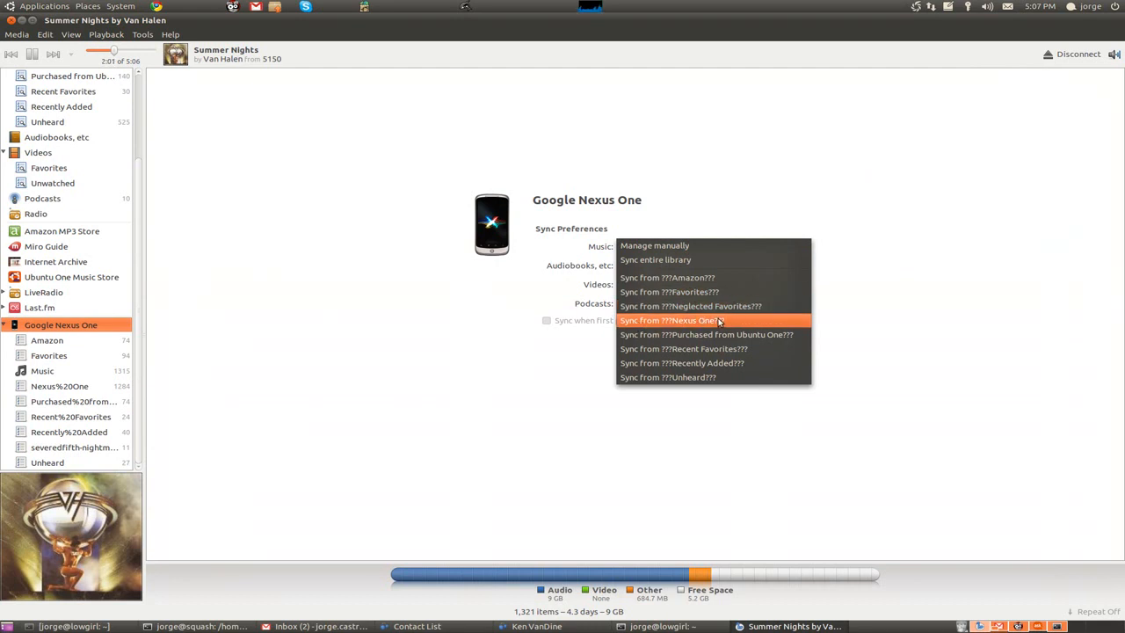
left_click(655, 246)
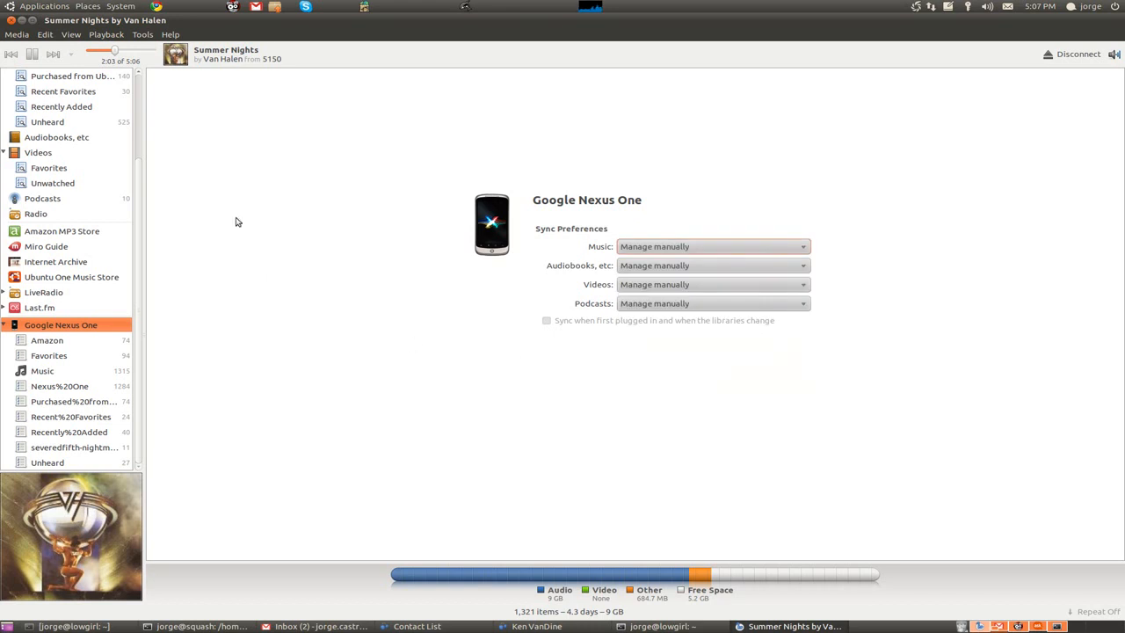
Step: Search the library for 'maiden' and add Iron Maiden's The Talisman to the play queue
left_click(47, 91)
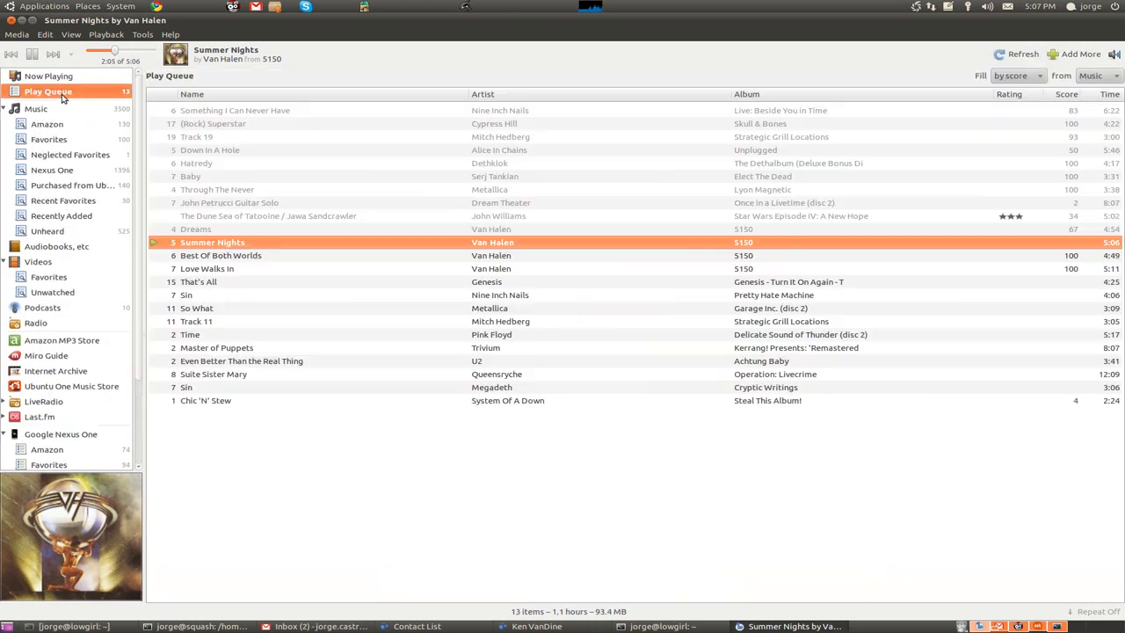
mouse_move(149, 114)
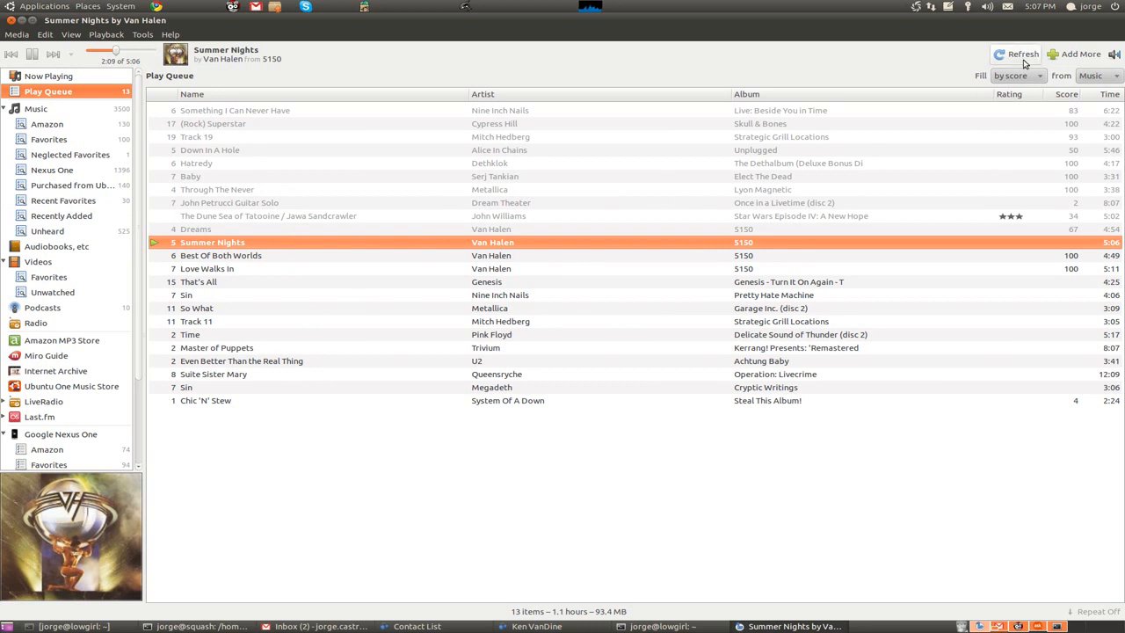
mouse_move(195, 163)
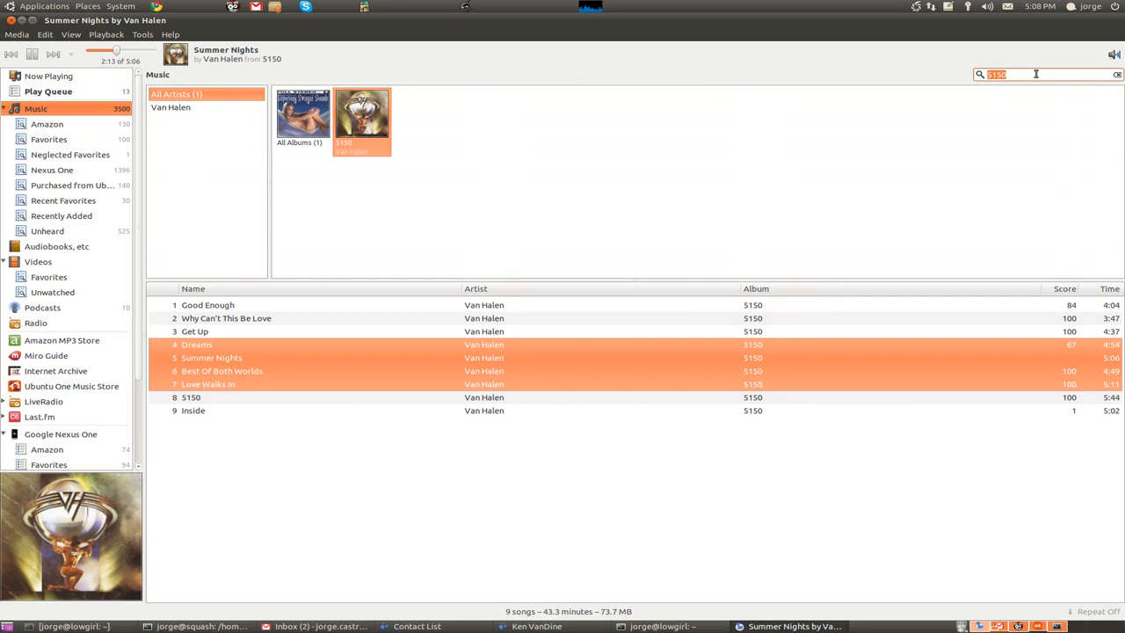
type("maiden")
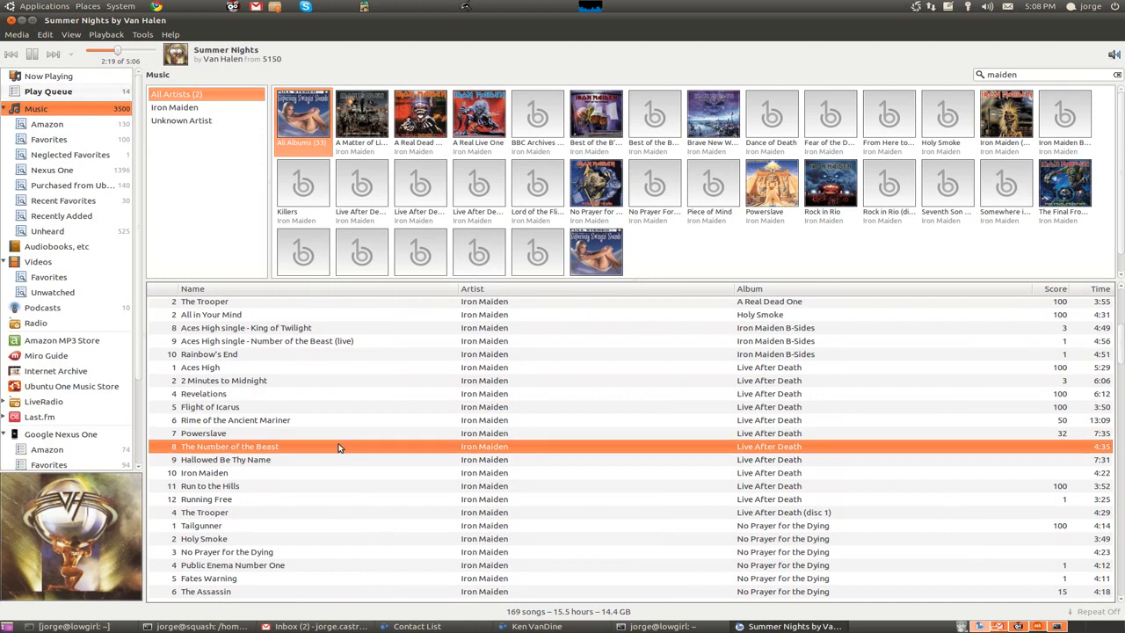
scroll("down", 3)
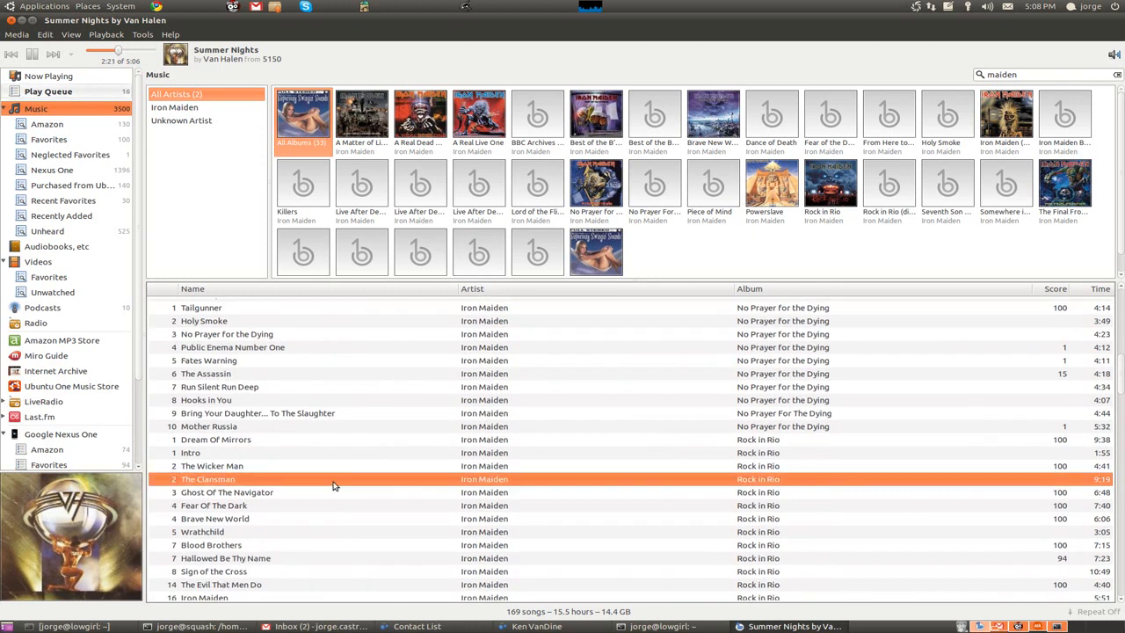
scroll("down", 3)
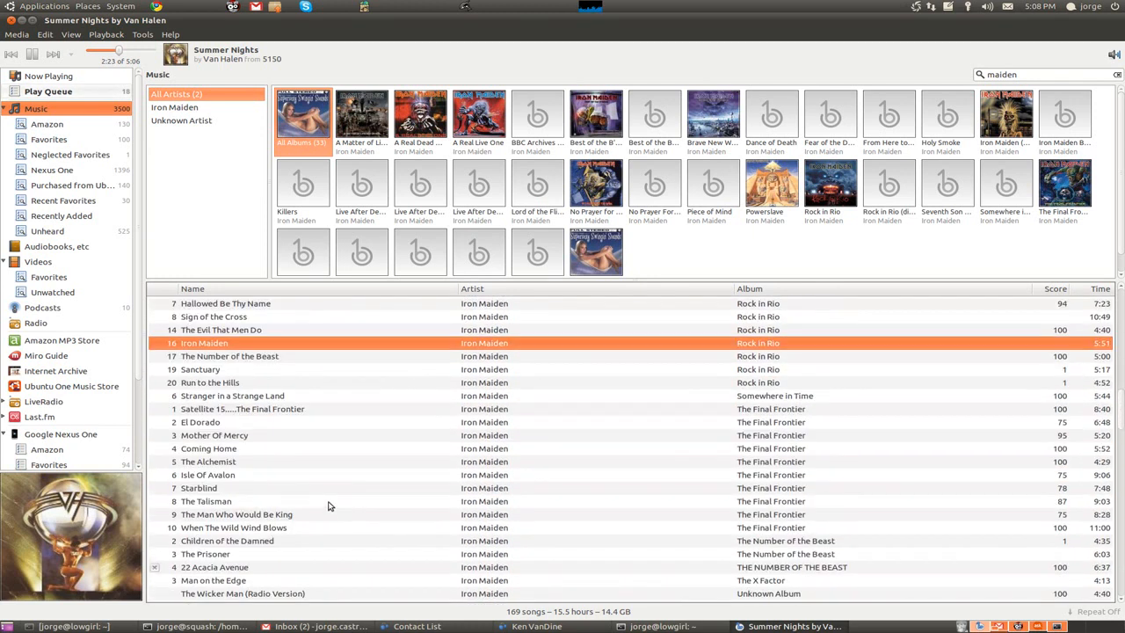
left_click(48, 92)
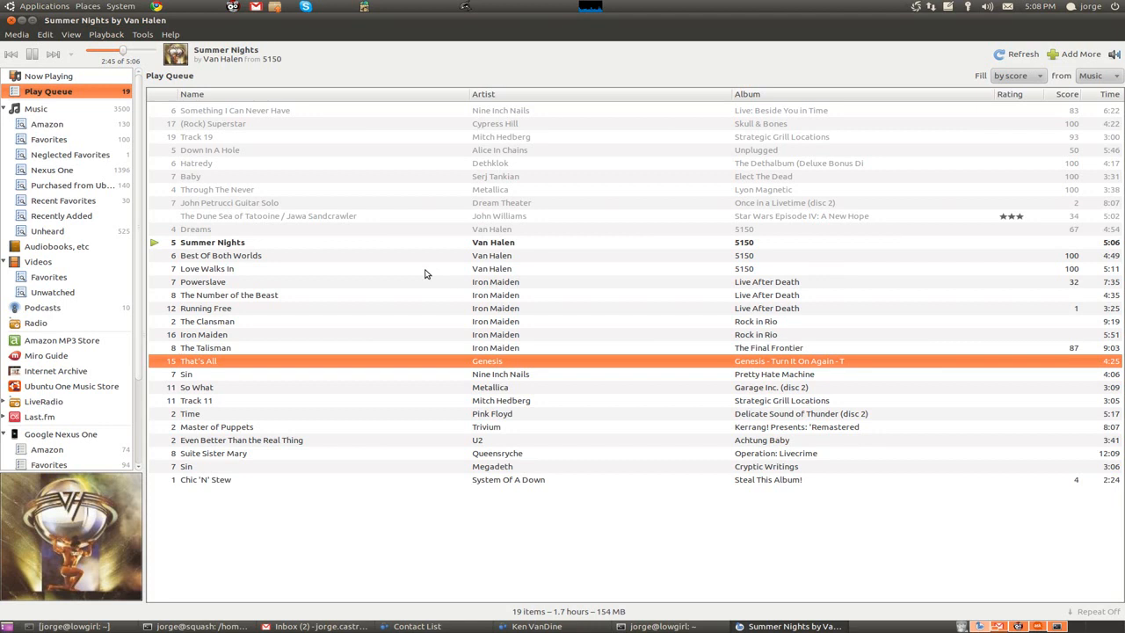
mouse_move(340, 175)
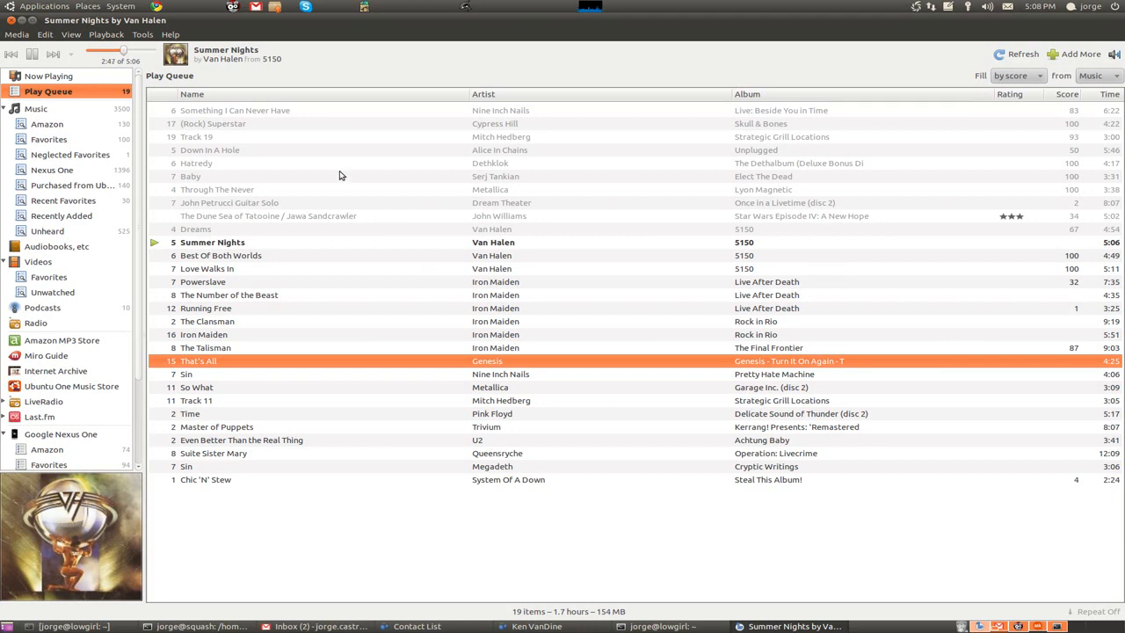